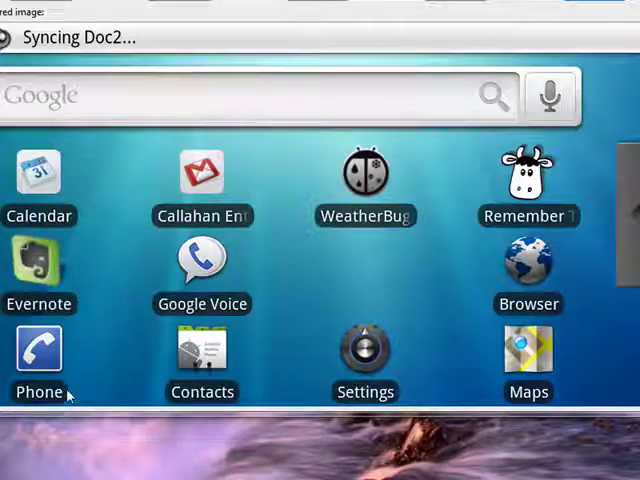
Open Android Settings from the home screen and scroll down its category list
click(364, 350)
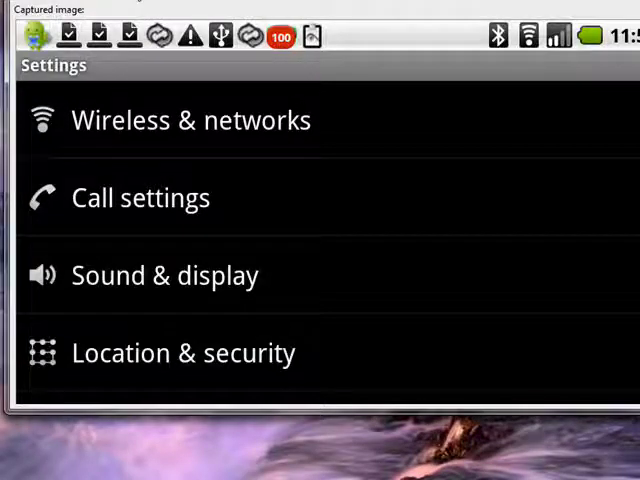
scroll(down, 3)
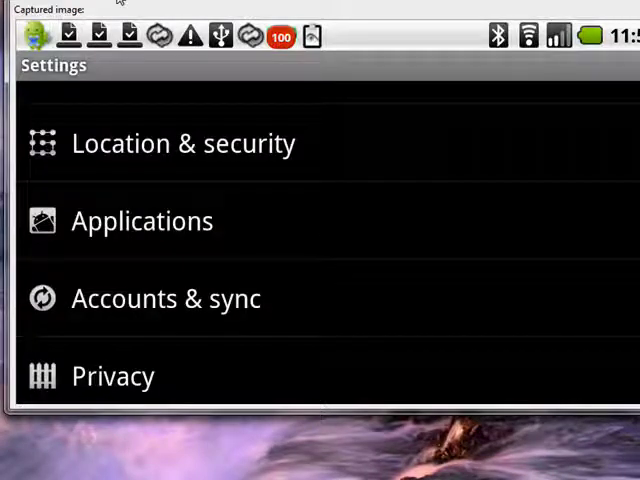
Navigate through Applications to the Quick launch shortcut list showing Browser, Contacts and Gmail
click(142, 220)
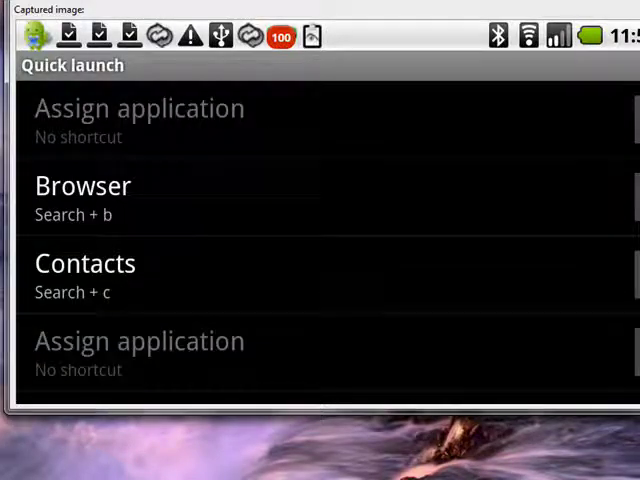
mouse_move(168, 6)
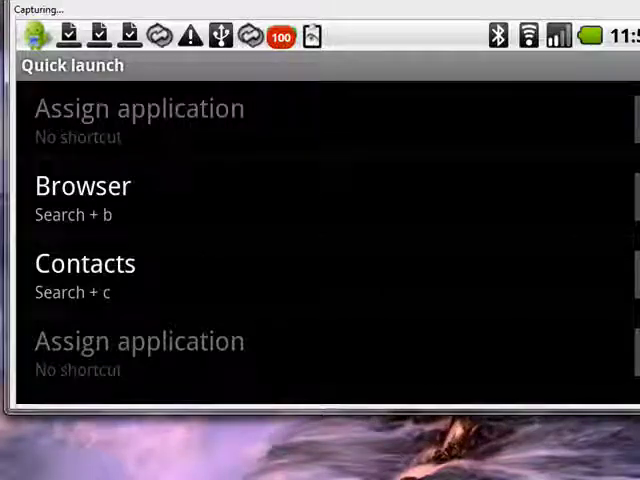
scroll(down, 3)
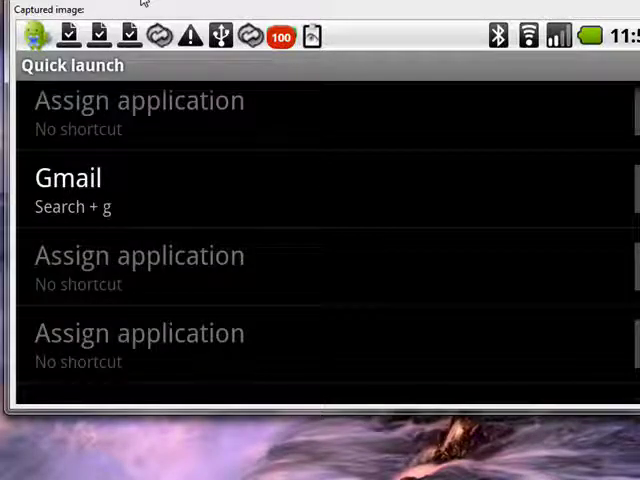